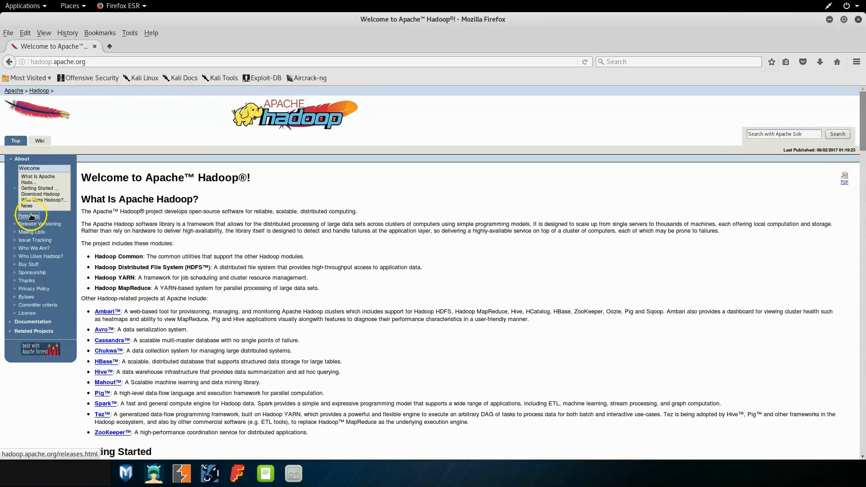
Download the Hadoop 3.0.0-alpha3 binary tarball from the releases page via the suggested mirror.
{"action": "left_click", "coordinate": [28, 215]}
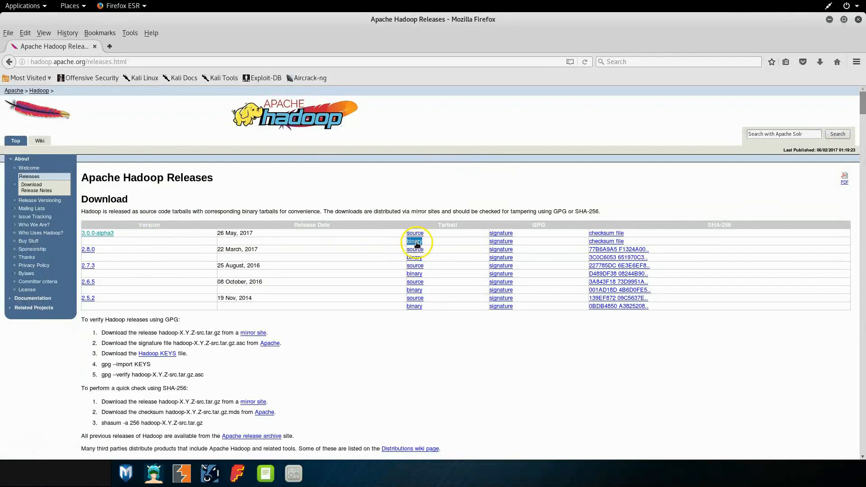
{"action": "left_click", "coordinate": [414, 241]}
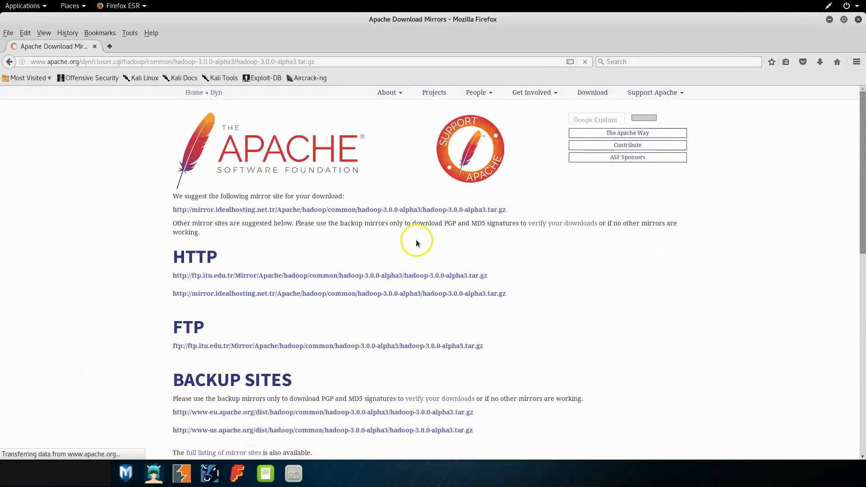
{"action": "mouse_move", "coordinate": [414, 211]}
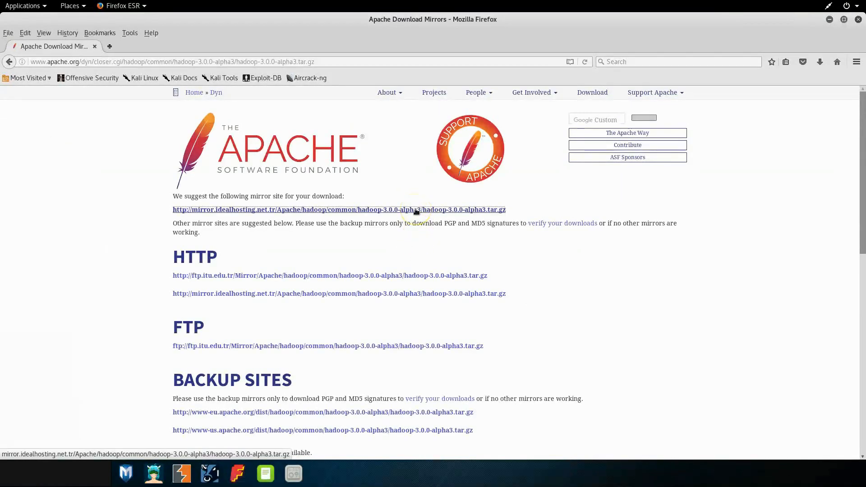
{"action": "left_click", "coordinate": [338, 210]}
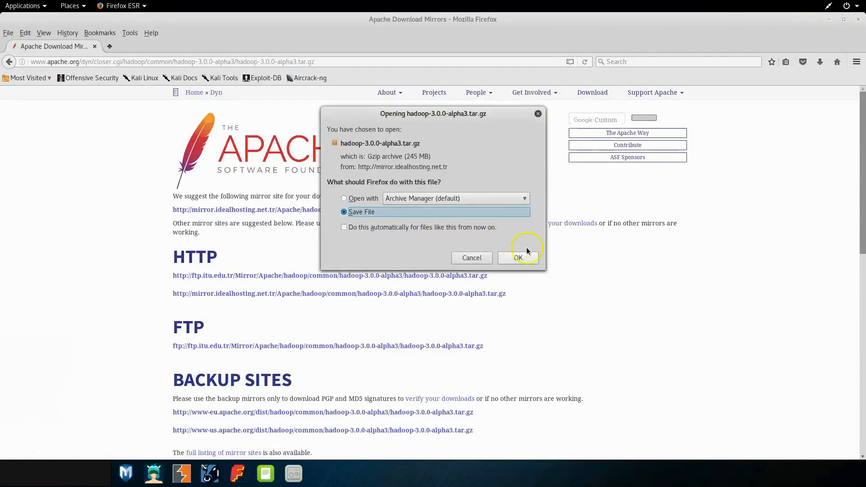
{"action": "left_click", "coordinate": [518, 258]}
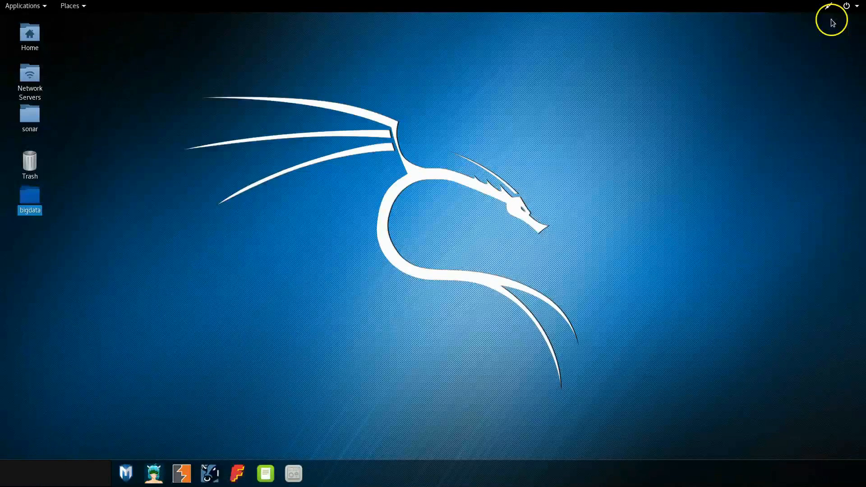
Open a terminal inside the bigdata folder where the archive was saved.
{"action": "double_click", "coordinate": [30, 197]}
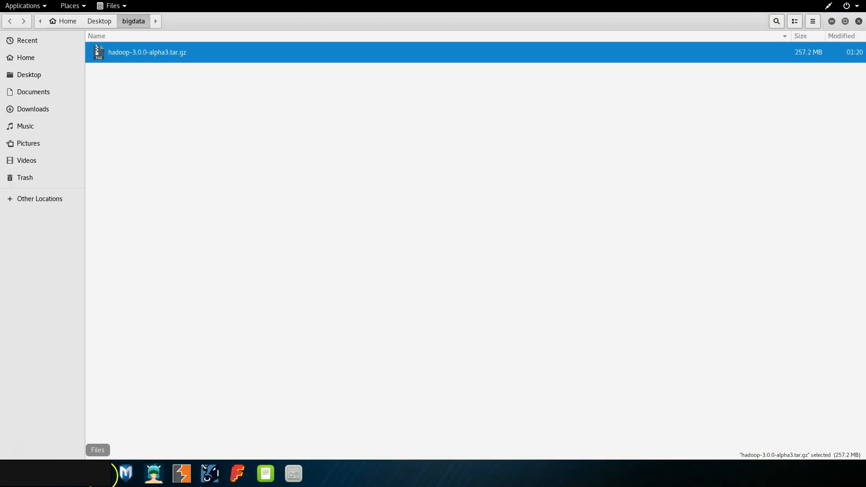
{"action": "right_click", "coordinate": [208, 205]}
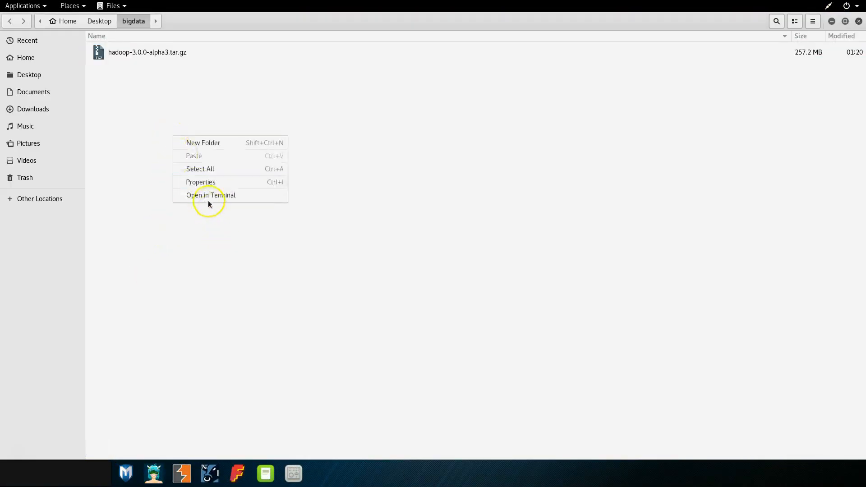
{"action": "left_click", "coordinate": [210, 194]}
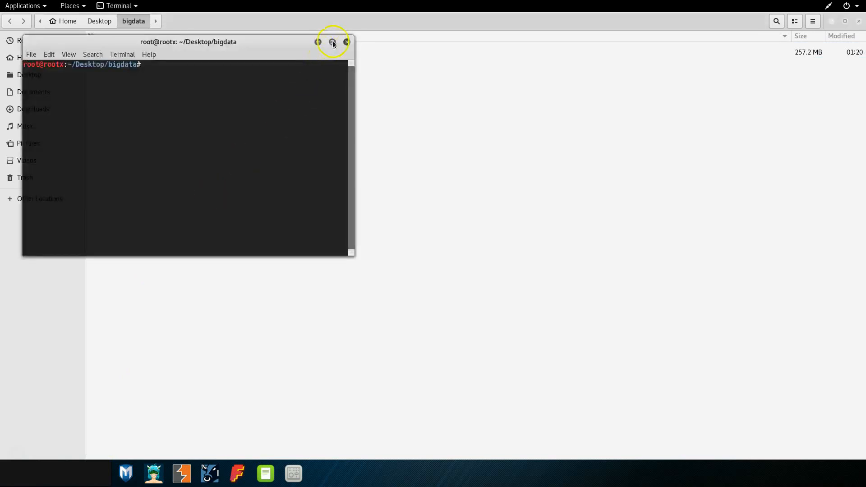
Extract hadoop-3.0.0-alpha3.tar.gz with gunzip -c | tar xvf - in a maximized terminal.
{"action": "left_click", "coordinate": [333, 42]}
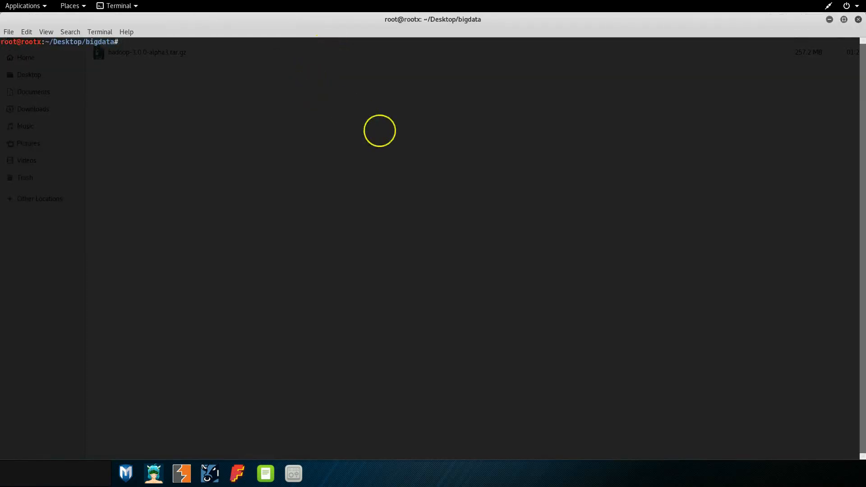
{"action": "type", "text": "gunzip -c"}
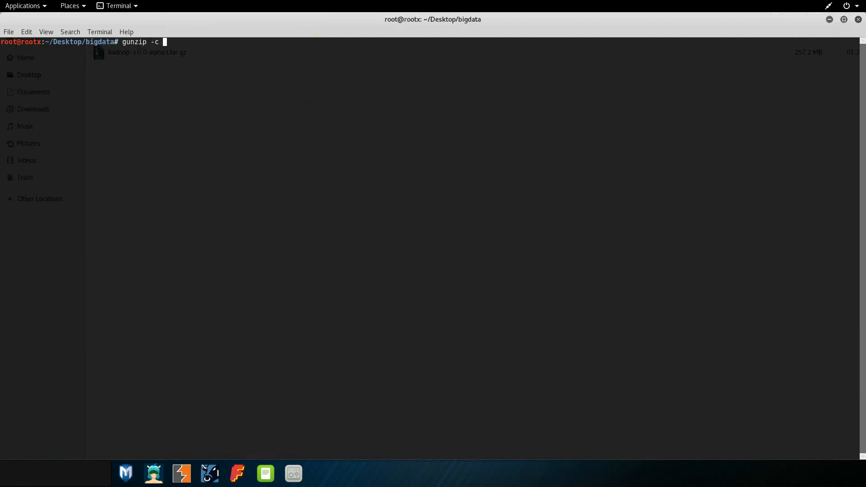
{"action": "type", "text": "hadoop-3.0.0-alpha3.tar.gz | tar"}
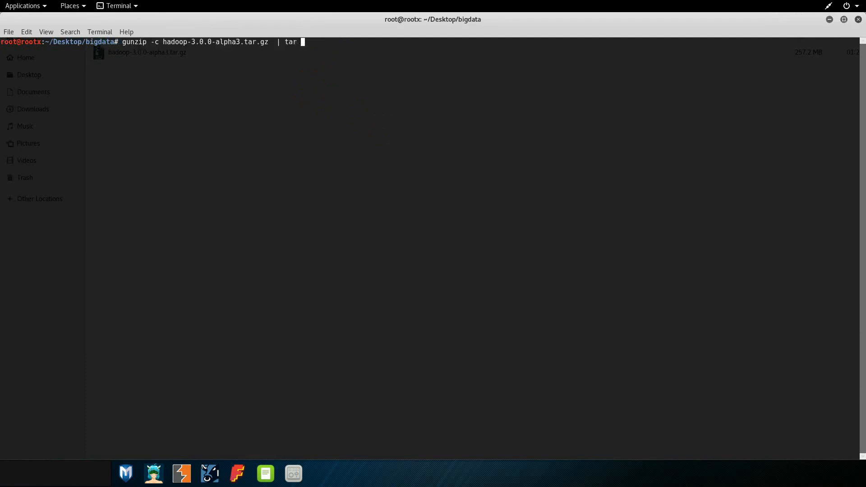
{"action": "key", "text": "Return"}
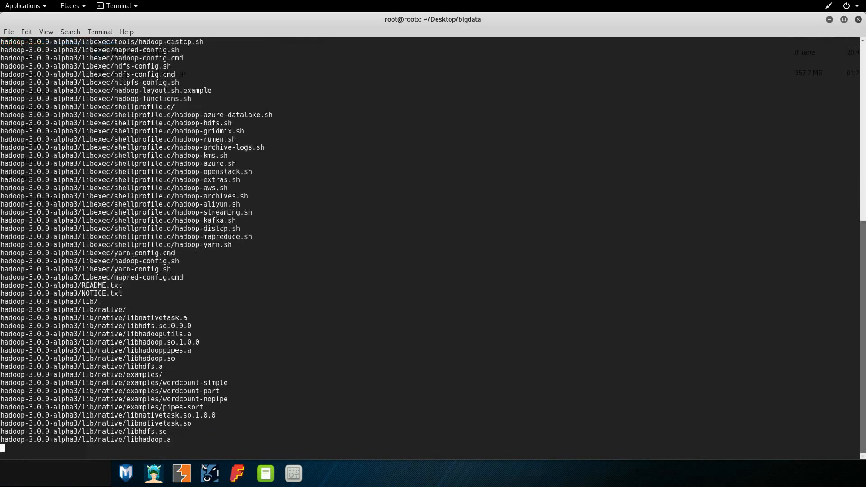
{"action": "scroll", "scroll_direction": "down", "scroll_amount": 3}
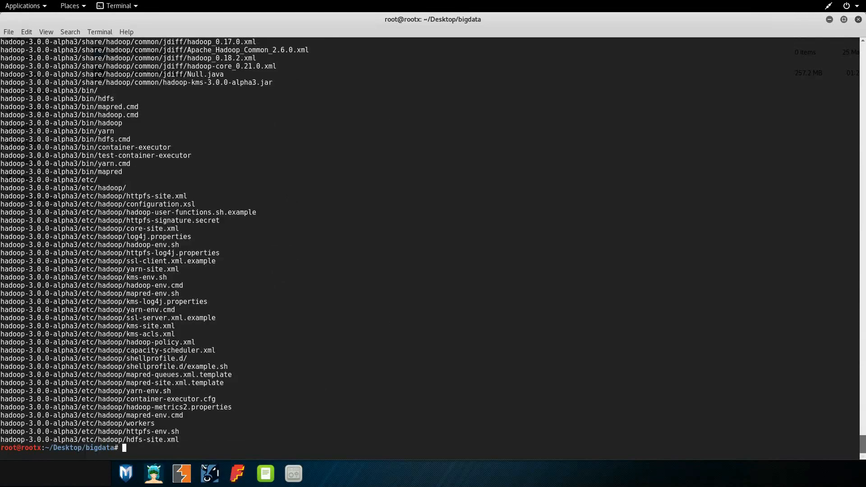
List the bigdata folder, enter hadoop-3.0.0-alpha3 and list its top-level contents.
{"action": "type", "text": "ls -l"}
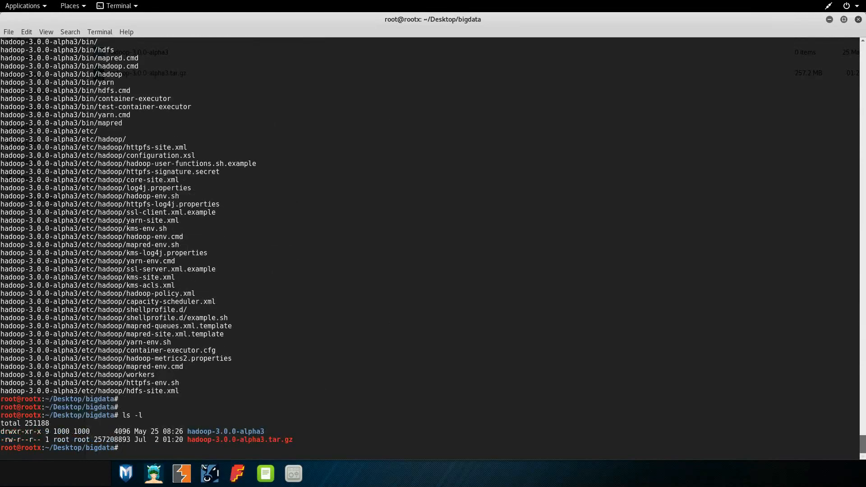
{"action": "type", "text": "cd hadoop-3.0.0-alpha3/"}
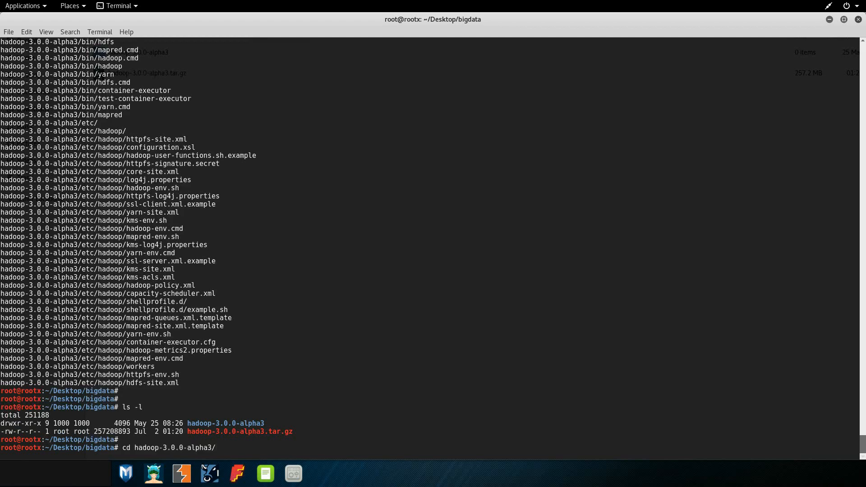
{"action": "type", "text": "ls -l"}
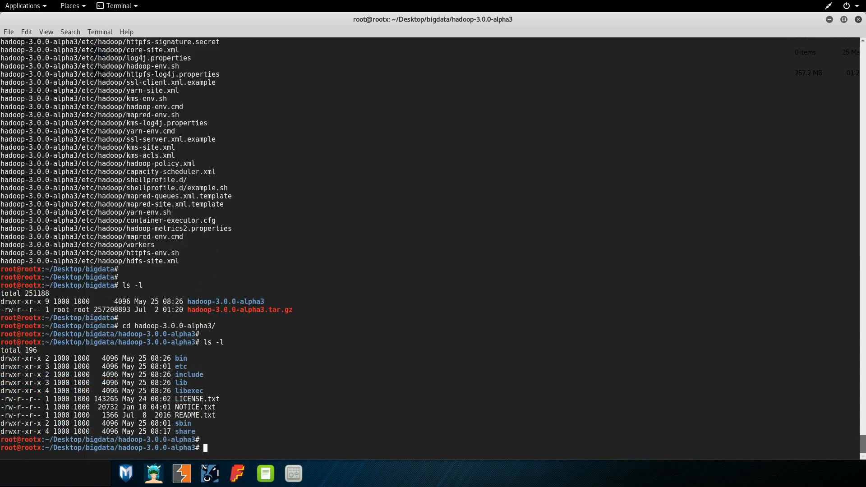
List the scripts in the bin folder with ls -l bin/.
{"action": "type", "text": "l"}
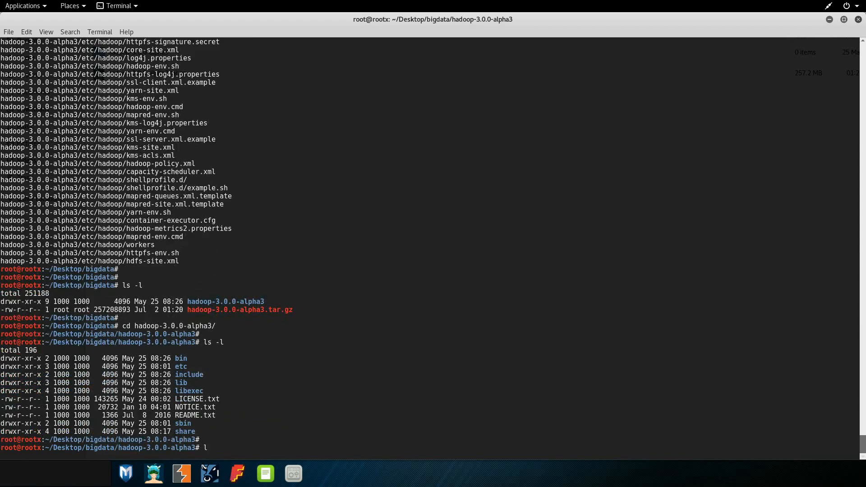
{"action": "type", "text": "s -l bin/"}
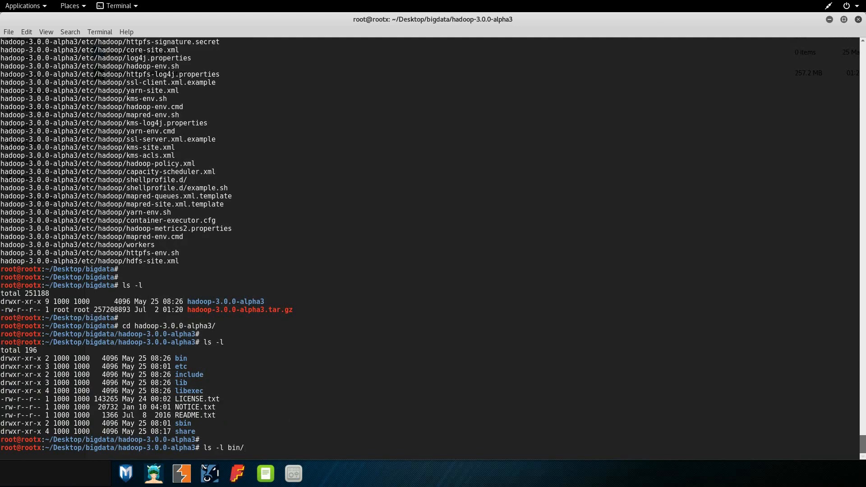
{"action": "key", "text": "Return"}
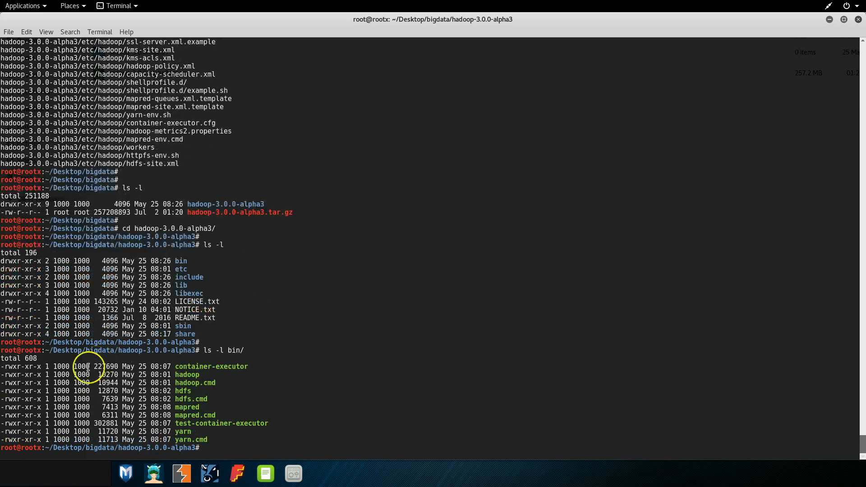
{"action": "double_click", "coordinate": [182, 374]}
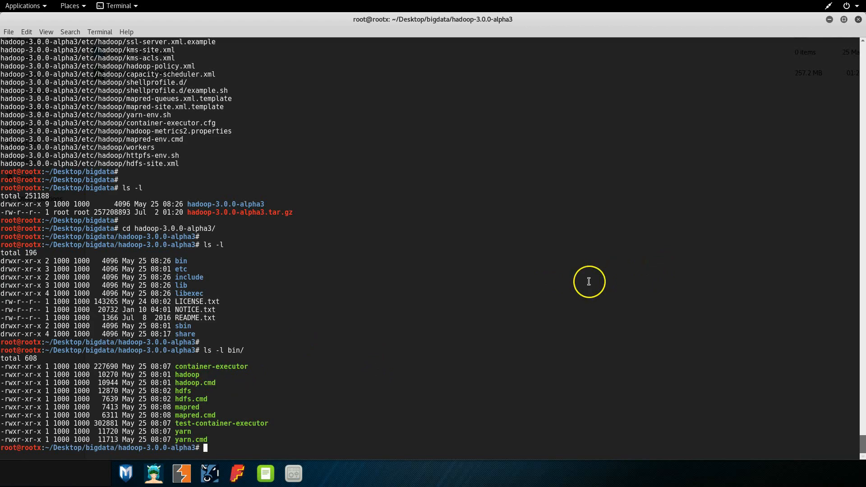
Append /root/Desktop/bigdata/hadoop-3.0.0-alpha3/bin to PATH and run hadoop, which reports JAVA_HOME unset.
{"action": "type", "text": "expo"}
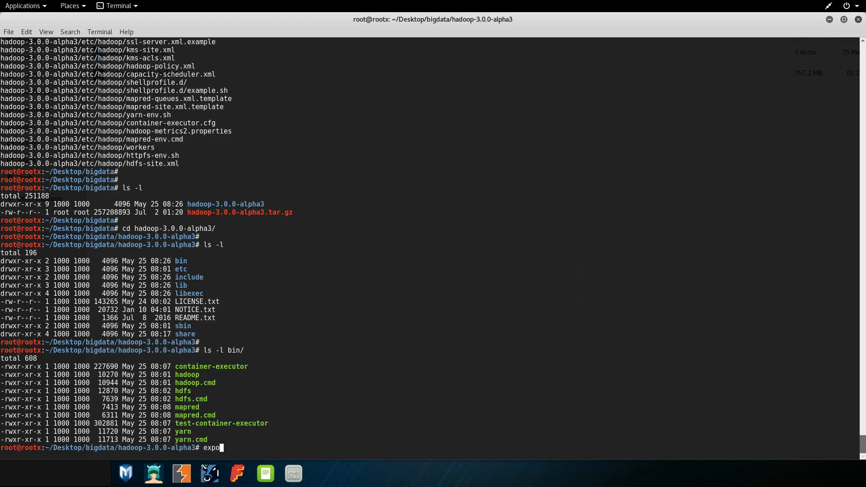
{"action": "type", "text": "rt"}
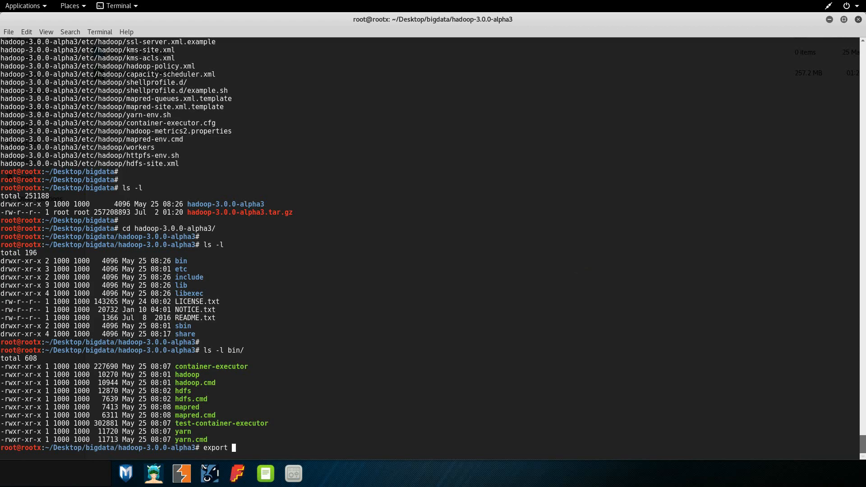
{"action": "type", "text": "PATH="}
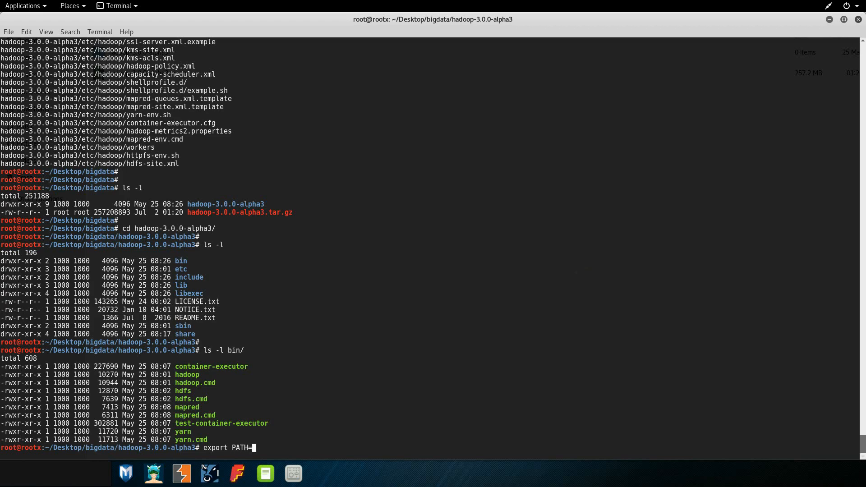
{"action": "type", "text": "$"}
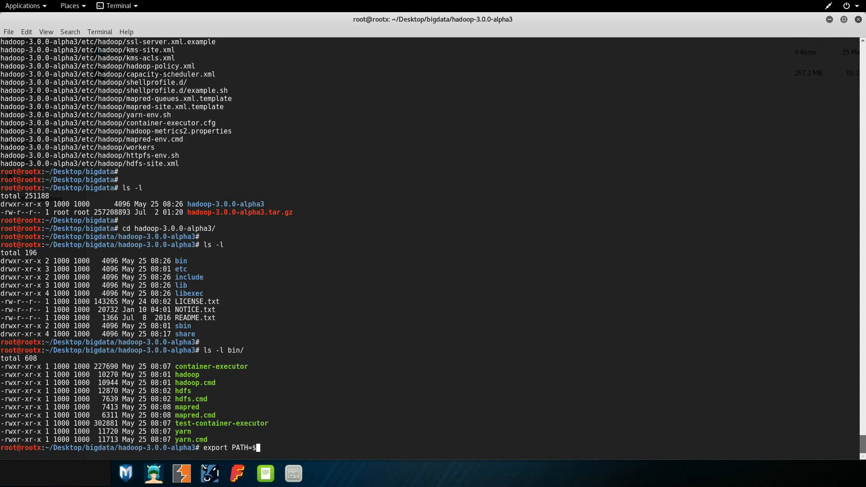
{"action": "type", "text": "PATH"}
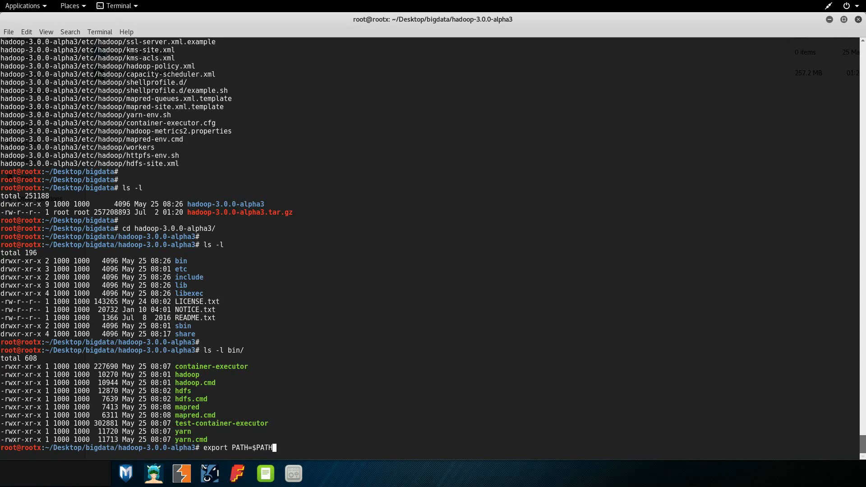
{"action": "type", "text": ":"}
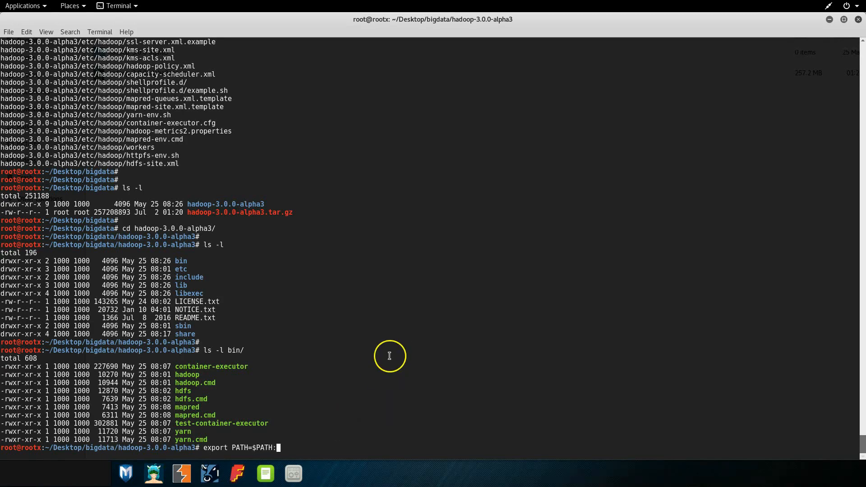
{"action": "type", "text": "/root/Desktop/bigdata/hadoop-3.0.0-alpha3/bin"}
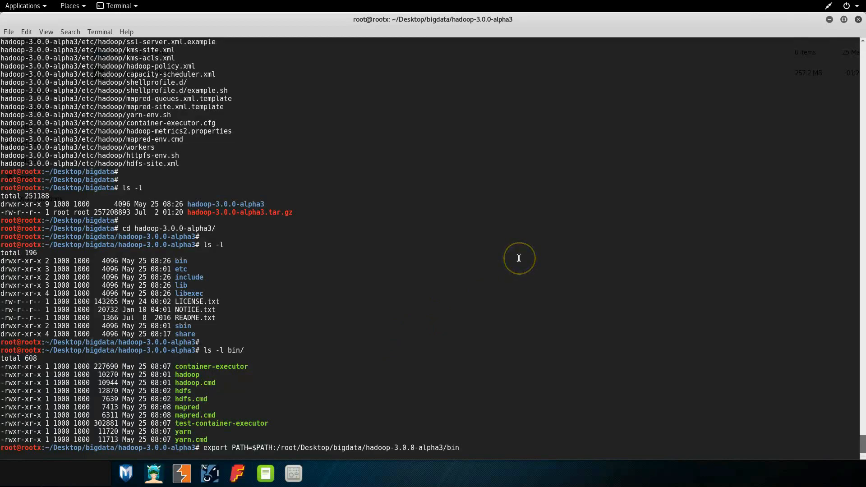
{"action": "key", "text": "Return"}
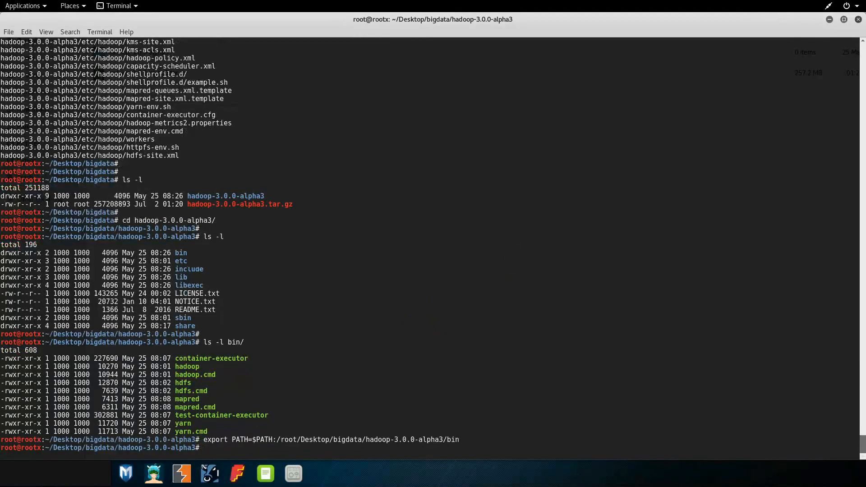
{"action": "type", "text": "hadoop-3.0.0-alpha3# hadoop"}
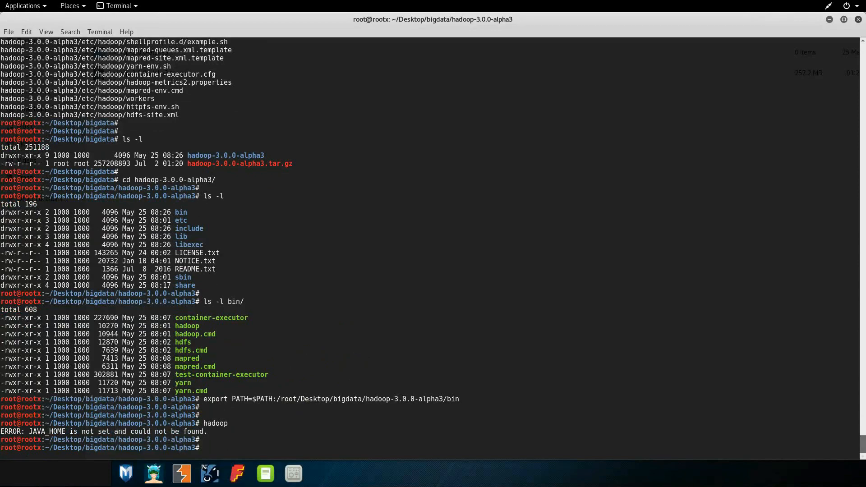
Locate java with which java and begin readlink -f /usr/bin/java to resolve its real path.
{"action": "type", "text": "which java"}
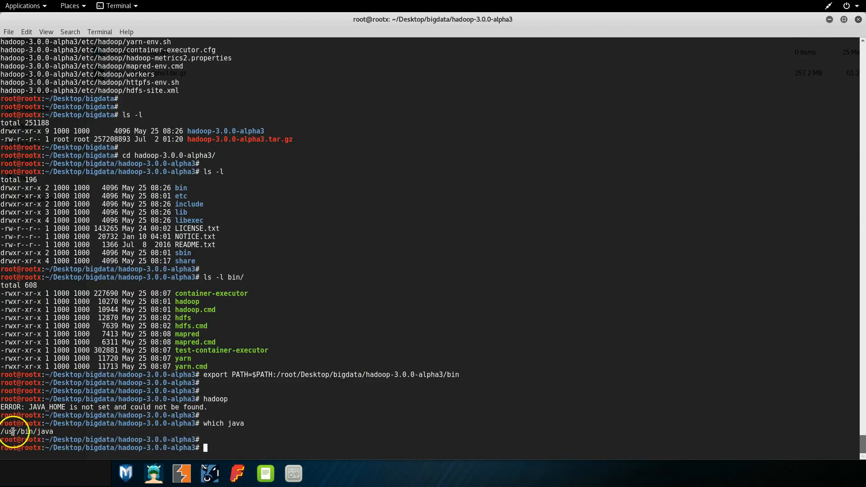
{"action": "type", "text": "readlink -f"}
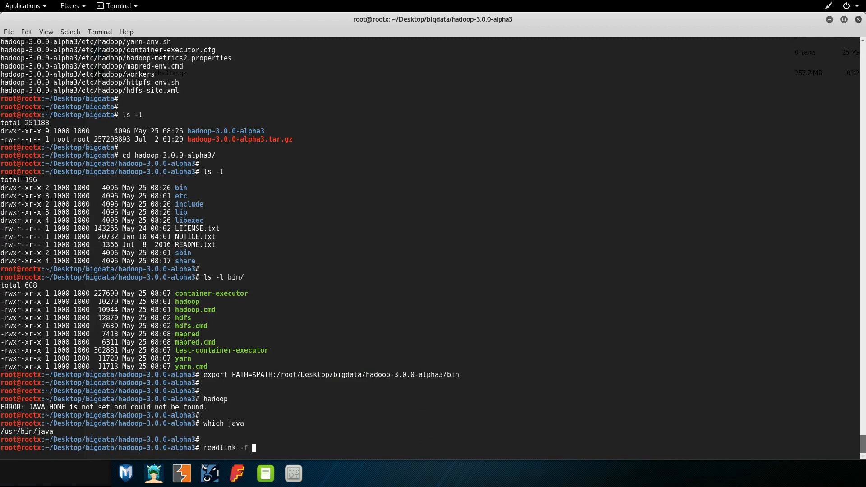
{"action": "type", "text": "/usr/"}
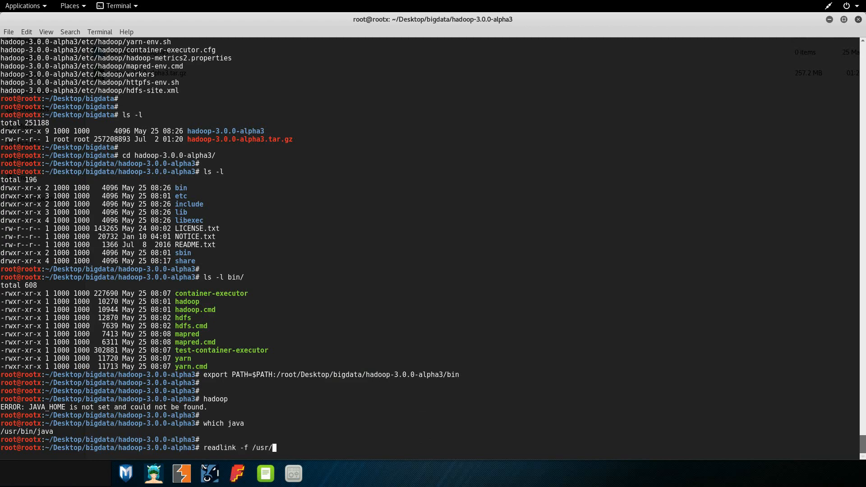
{"action": "type", "text": "bin/"}
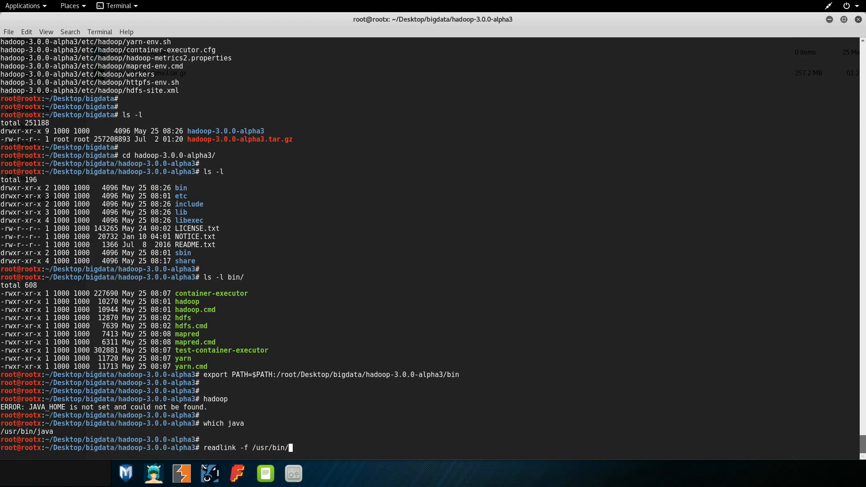
{"action": "type", "text": "java"}
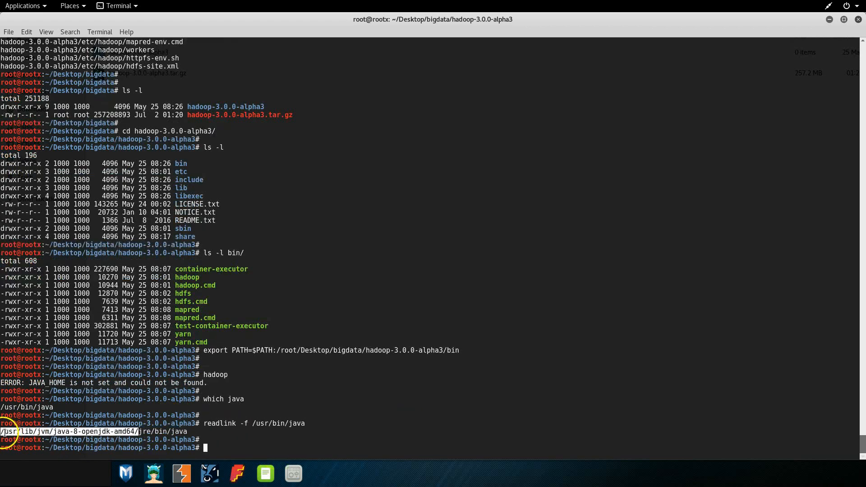
{"action": "mouse_move", "coordinate": [127, 380]}
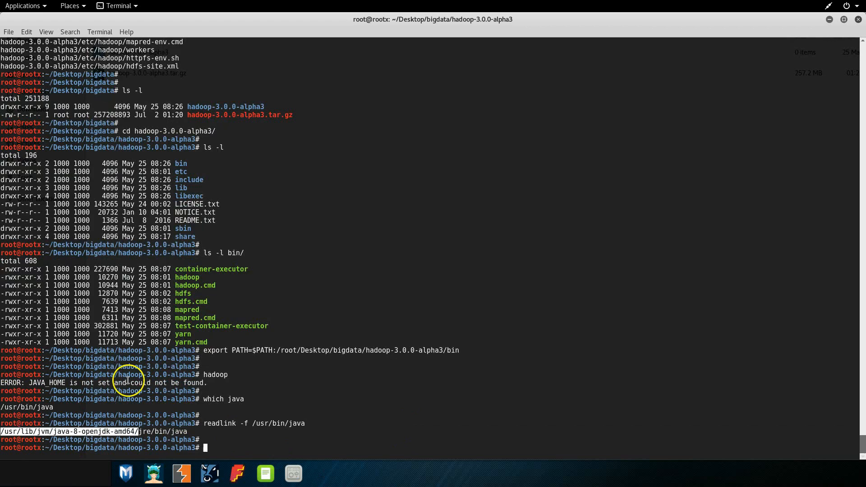
Export JAVA_HOME as the pasted Java 8 OpenJDK path and run hadoop to see its usage list.
{"action": "type", "text": "export"}
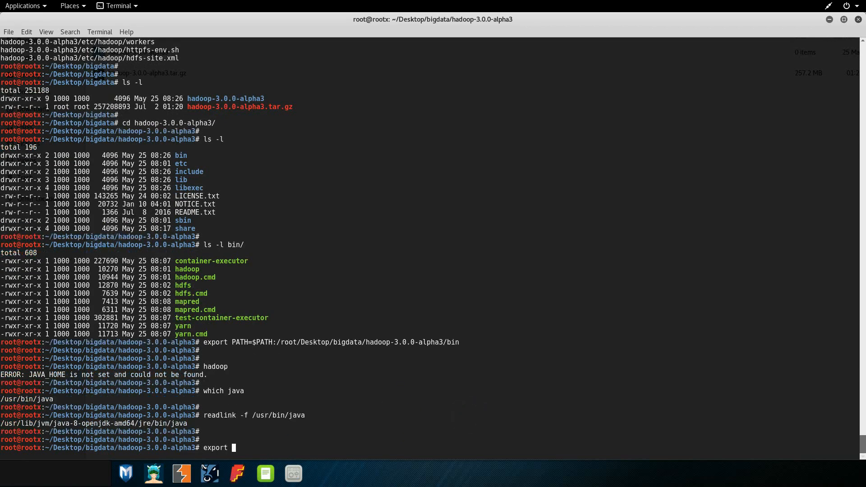
{"action": "type", "text": "JAVA"}
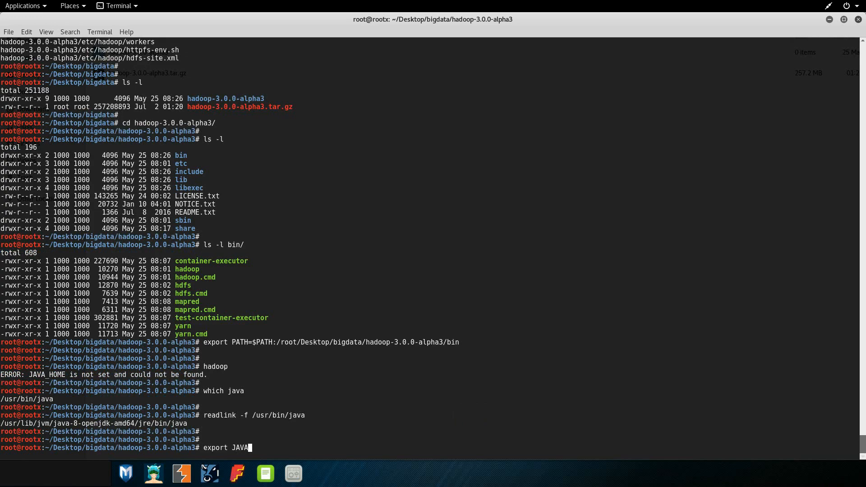
{"action": "type", "text": "_HOME="}
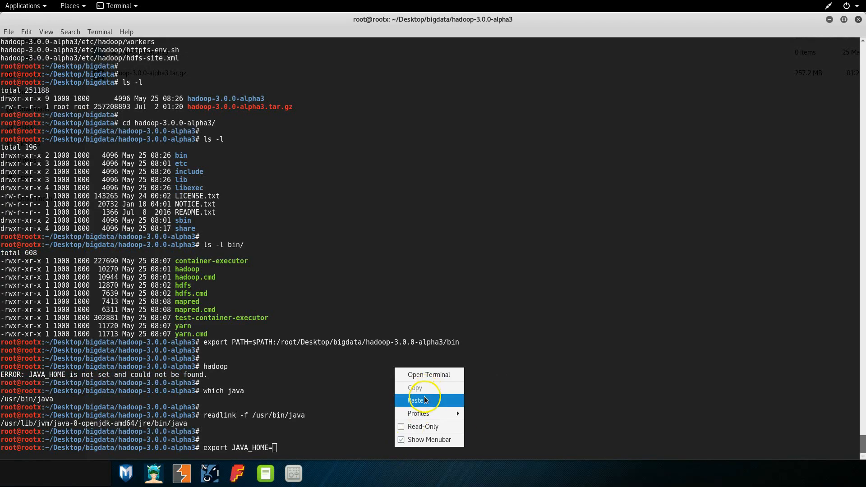
{"action": "left_click", "coordinate": [417, 400]}
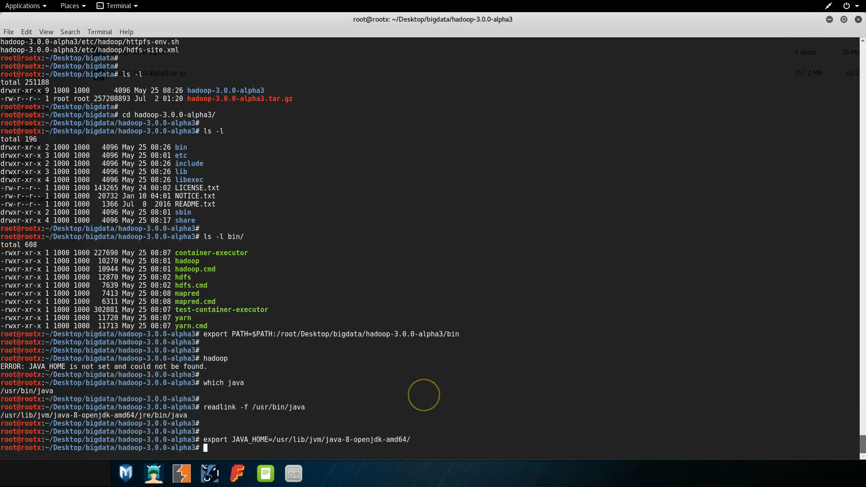
{"action": "type", "text": "hadoop-3.0.0-alpha3# hadoop"}
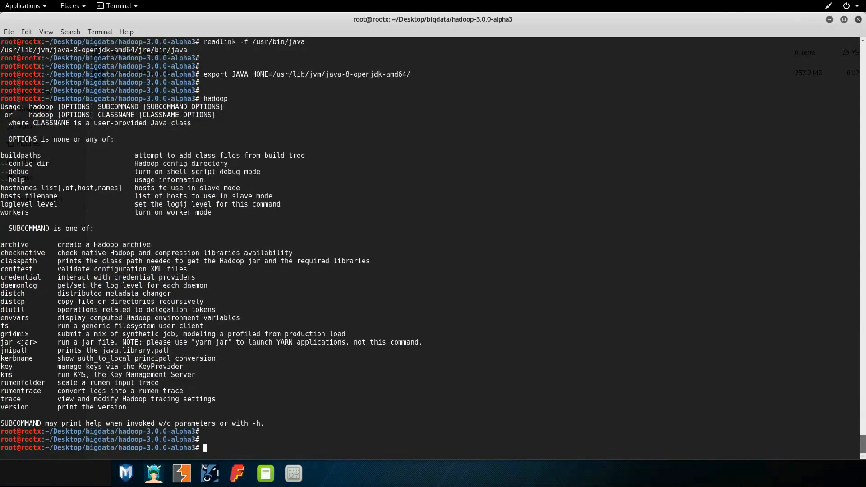
Create an input directory and copy etc/hadoop/*.xml into it.
{"action": "type", "text": "ls -l"}
{"action": "type", "text": "mkd"}
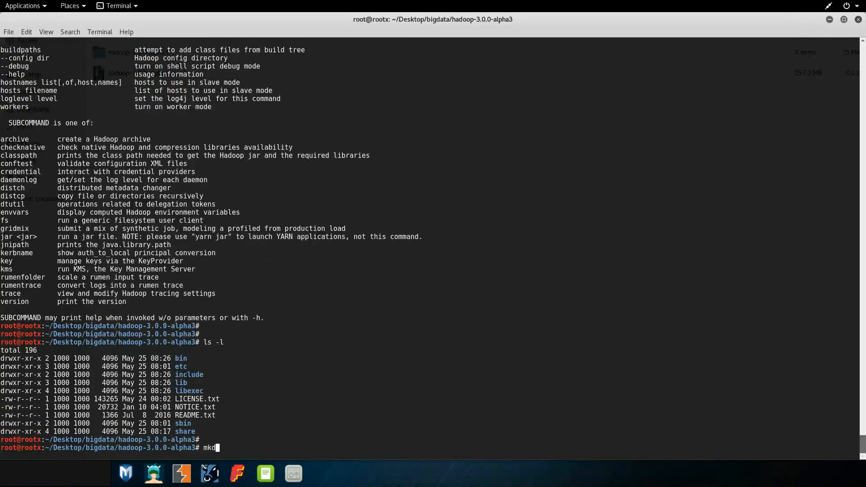
{"action": "type", "text": "ir input"}
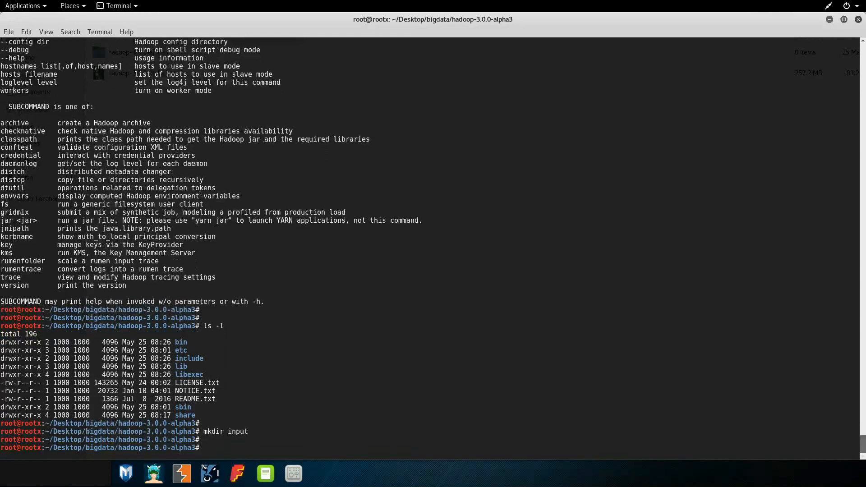
{"action": "type", "text": "cp etc/"}
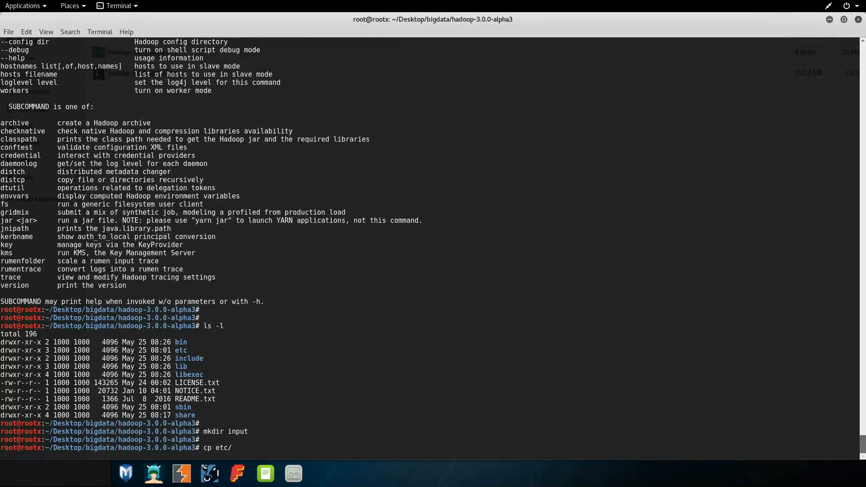
{"action": "type", "text": "hadoop/"}
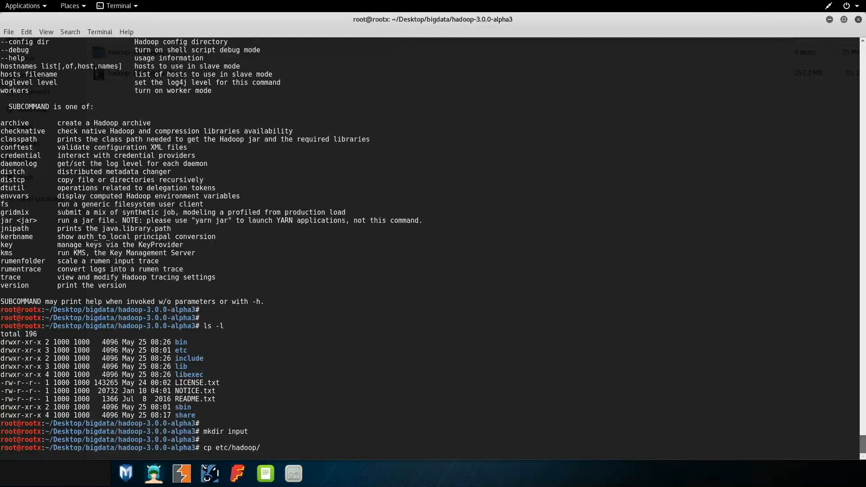
{"action": "type", "text": "*."}
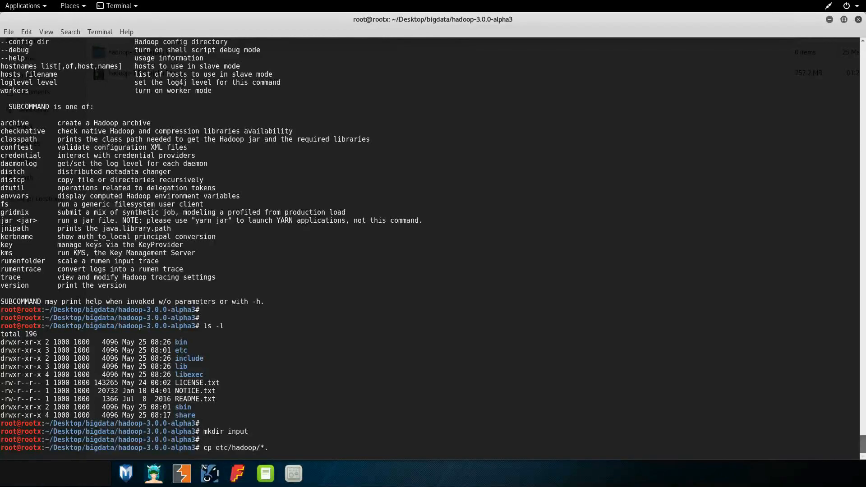
{"action": "type", "text": "xml"}
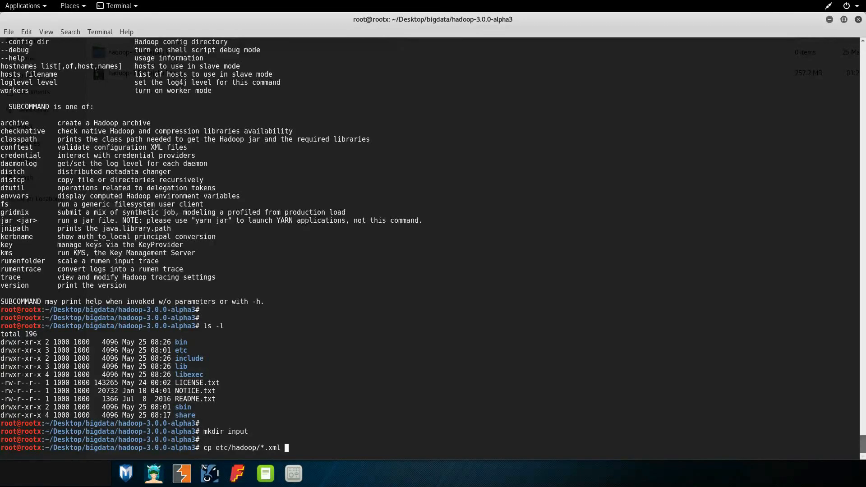
{"action": "type", "text": "input/"}
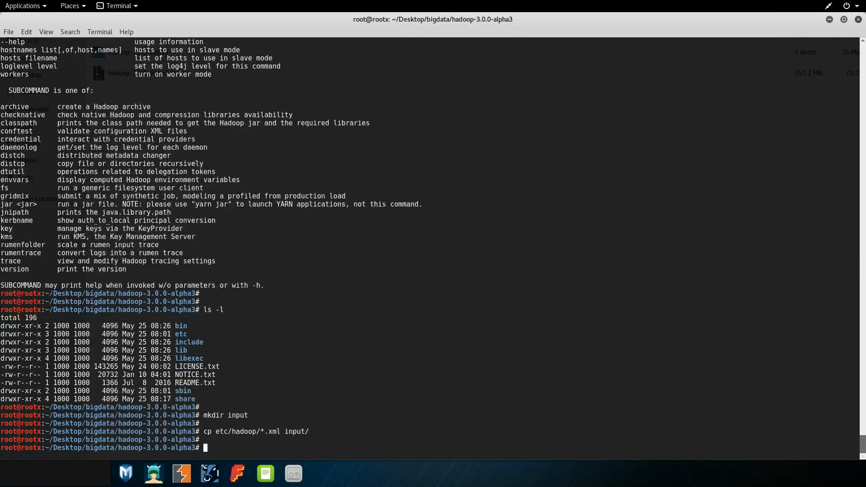
List input/ to verify the eight copied XML files.
{"action": "type", "text": "ls -l in"}
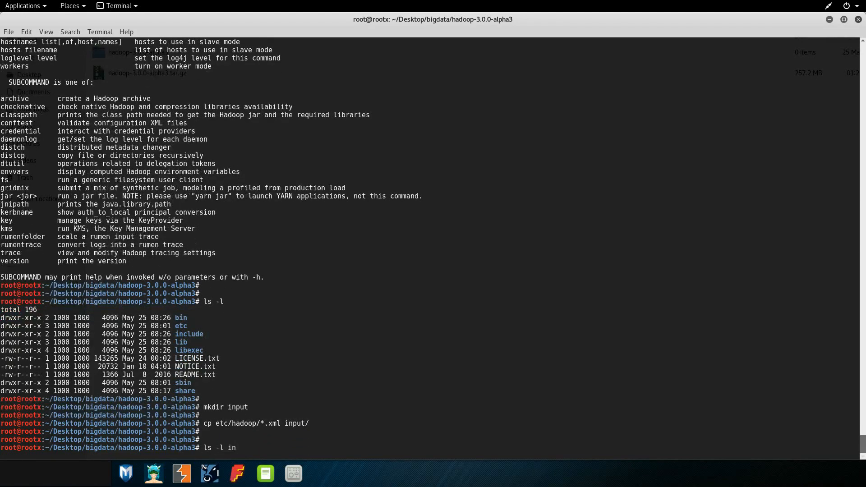
{"action": "key", "text": "Return"}
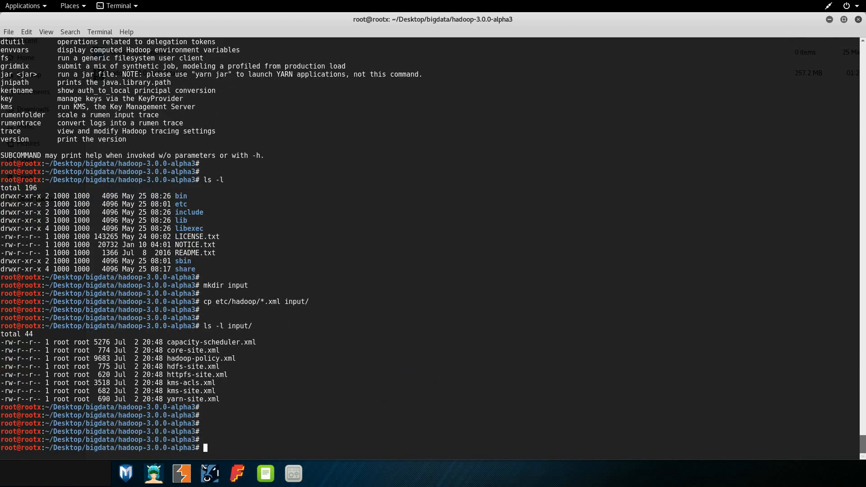
Run the hadoop-mapreduce-examples-3.0.0-alpha3.jar grep job over input to output with pattern 'dfs[a-z.]+'.
{"action": "type", "text": "hadoop jar"}
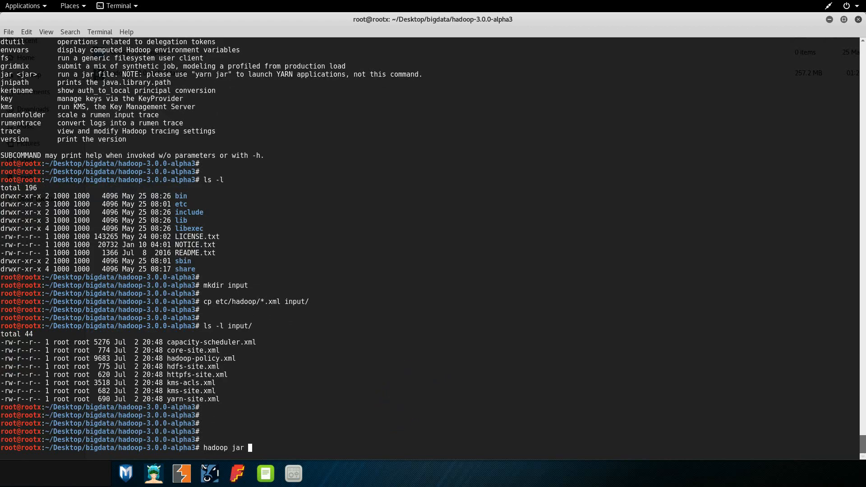
{"action": "type", "text": "share/"}
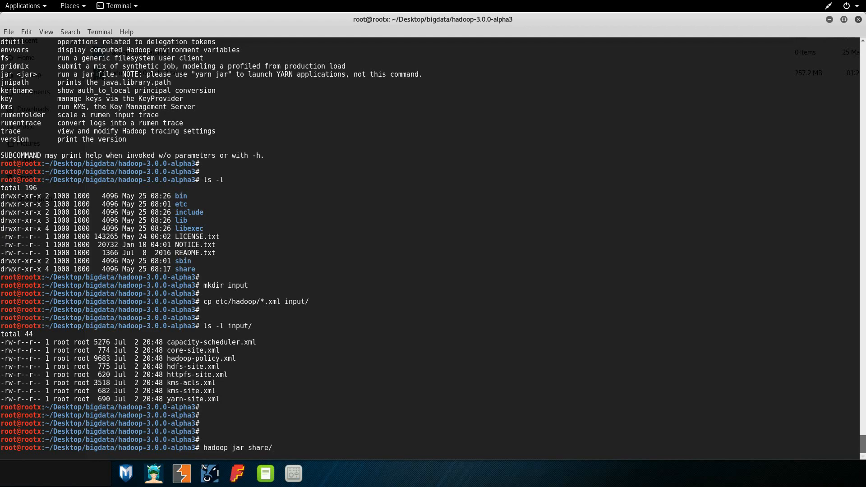
{"action": "type", "text": "hadoop/"}
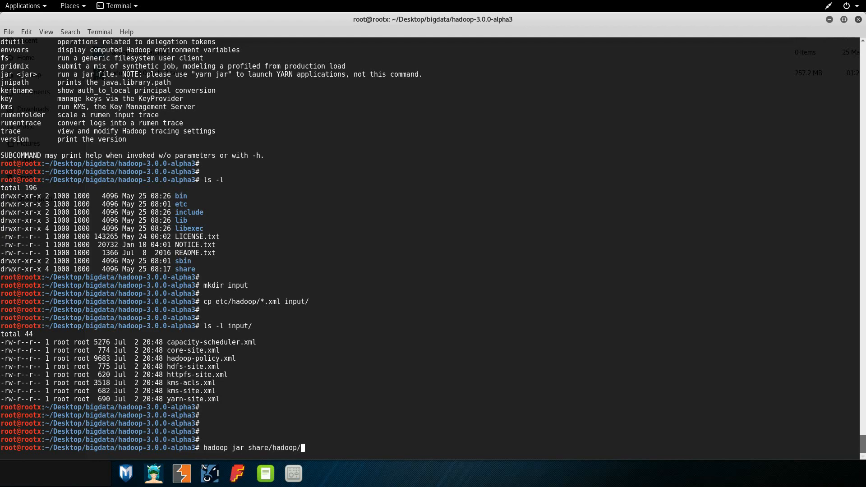
{"action": "type", "text": "mapreduce/"}
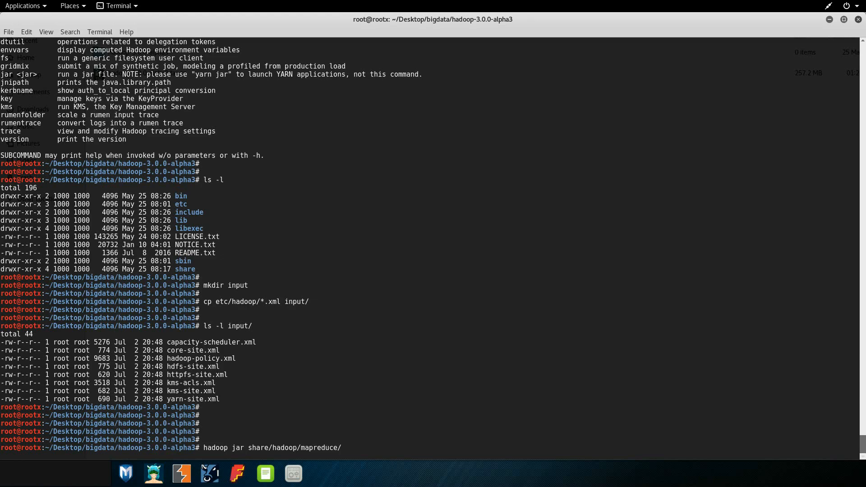
{"action": "type", "text": "hadoop-mapreduce-examples-3.0.0-alpha3.jar"}
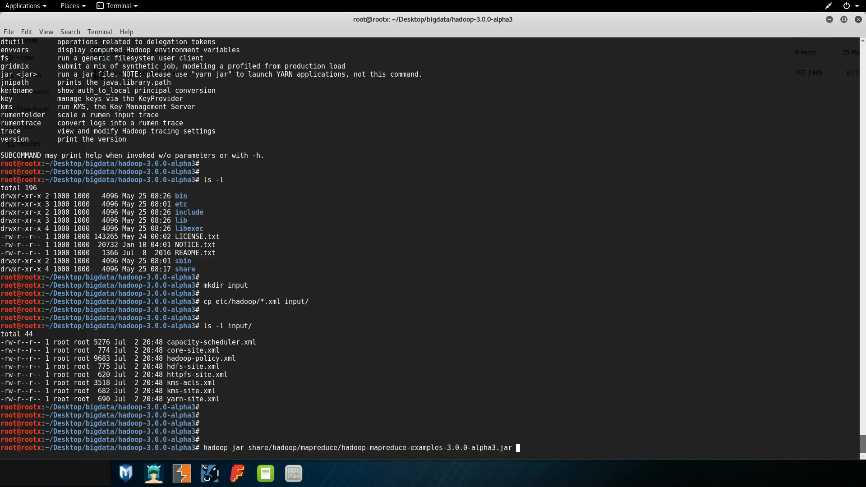
{"action": "mouse_move", "coordinate": [529, 404]}
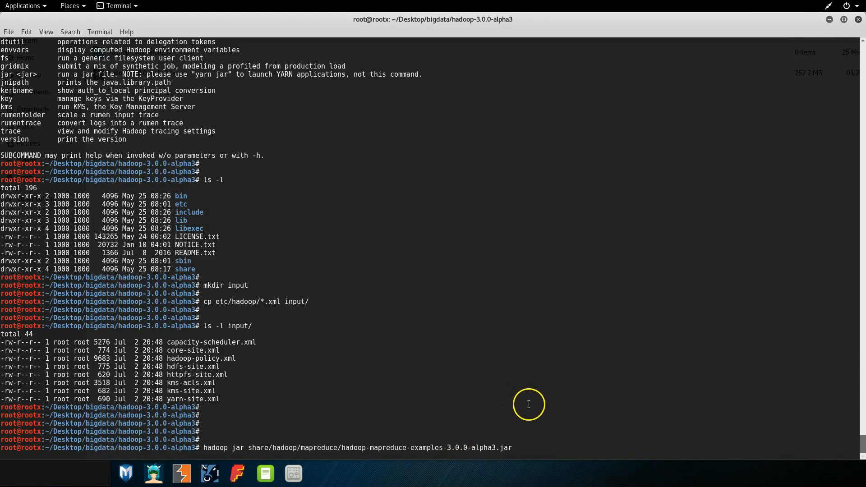
{"action": "type", "text": "grep input output 'dfs[a-z.]+'"}
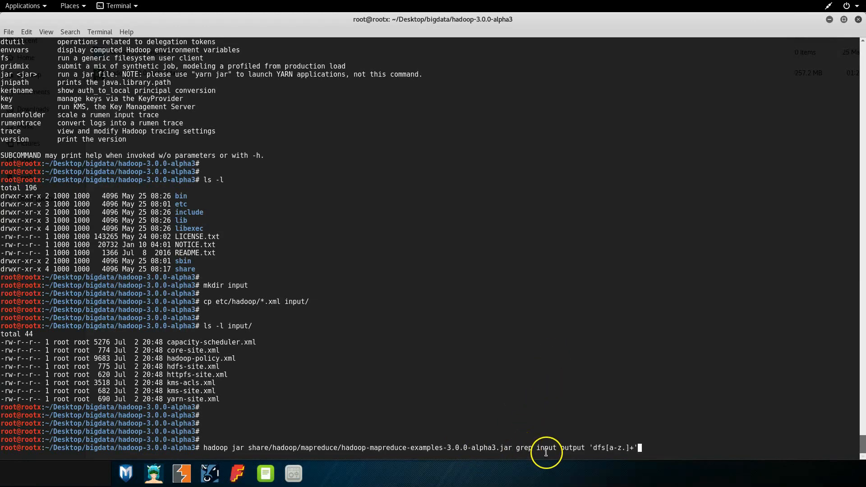
{"action": "mouse_move", "coordinate": [576, 449]}
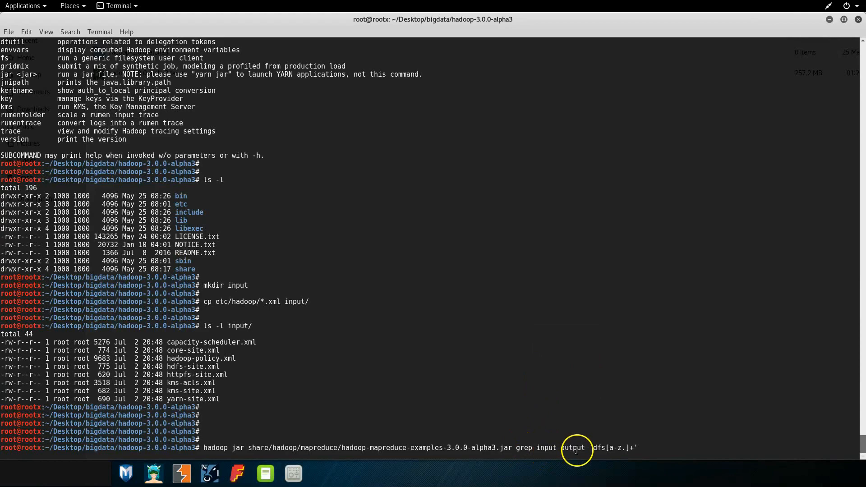
{"action": "mouse_move", "coordinate": [693, 470]}
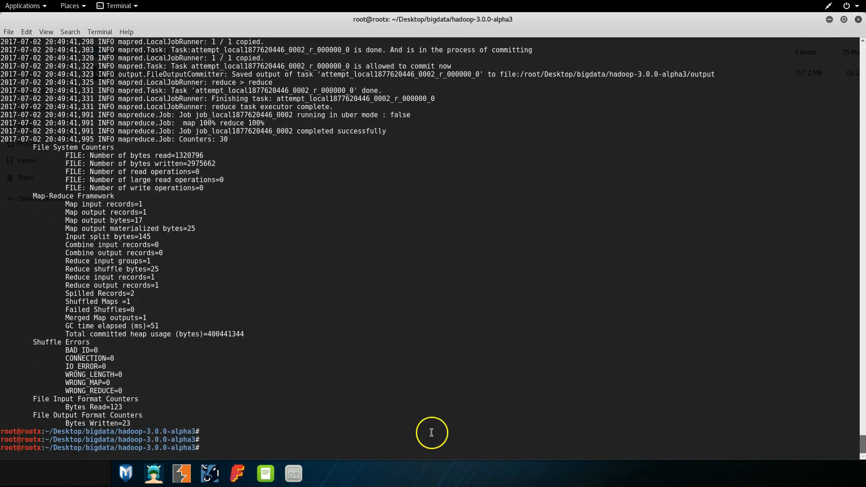
List the working folder and output/ with ls -ltr, showing part-r-00000 and _SUCCESS.
{"action": "type", "text": "ls -ltr"}
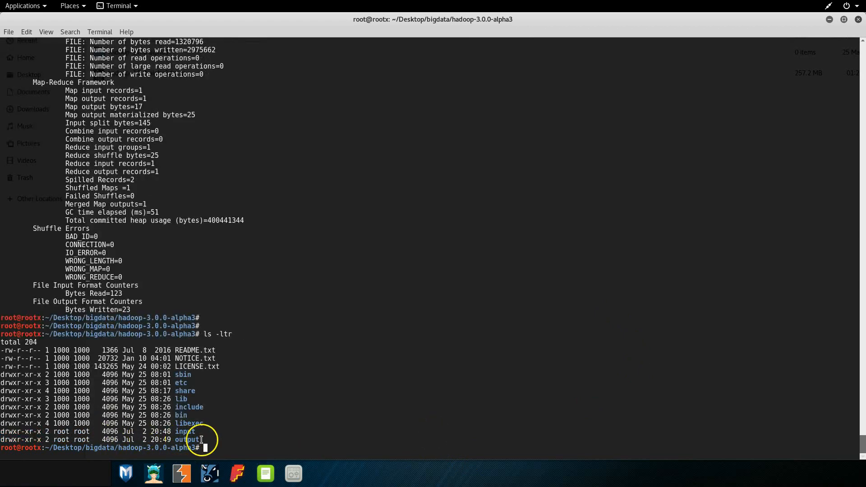
{"action": "type", "text": "ls"}
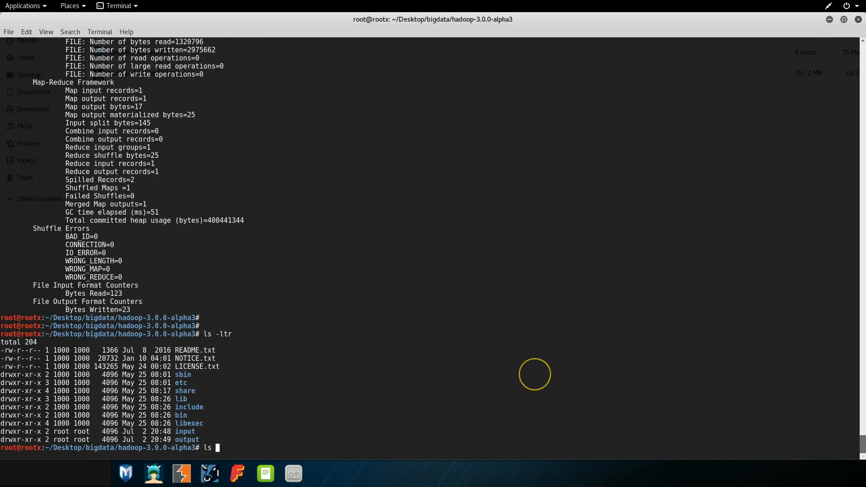
{"action": "type", "text": "-ltr output/"}
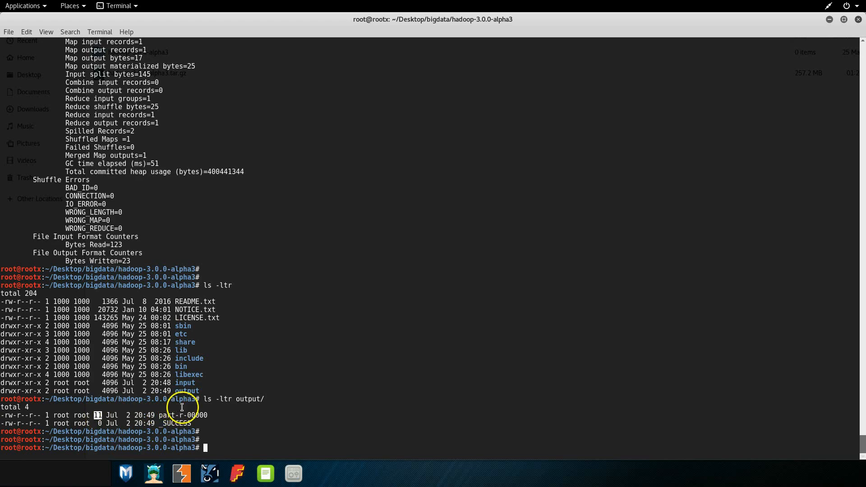
Print output/part-r-00000 with cat, showing the single match 1 dfsadmin.
{"action": "type", "text": "cat"}
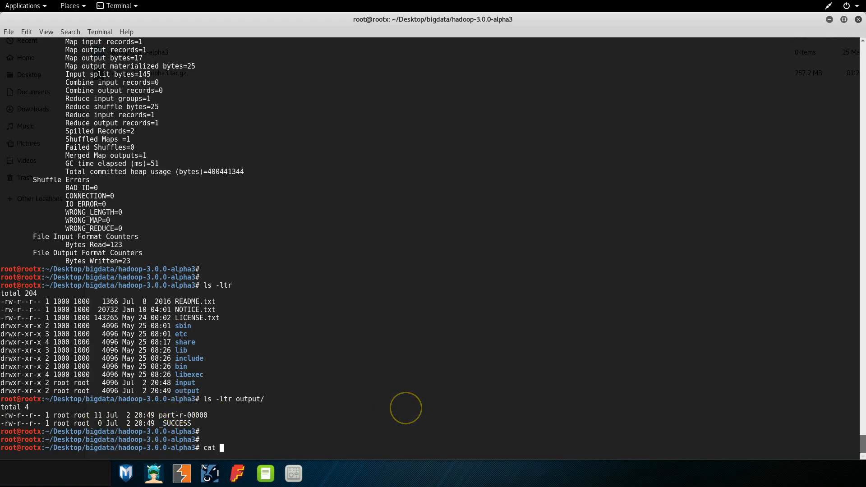
{"action": "type", "text": "p"}
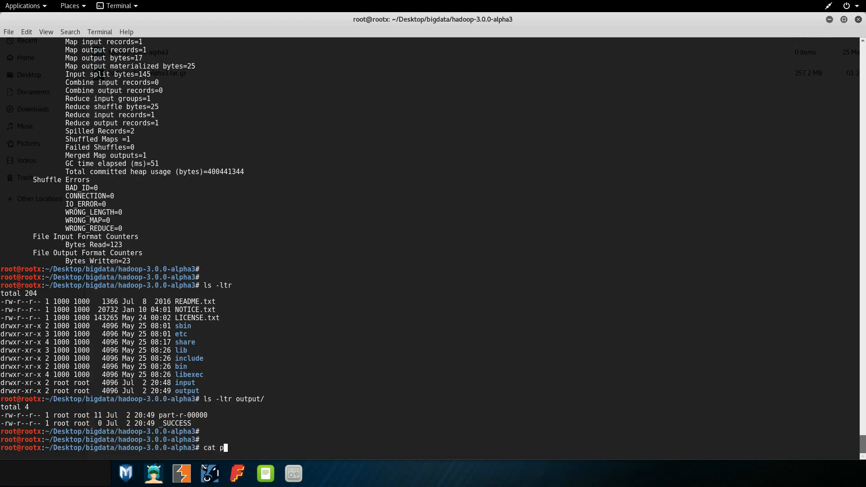
{"action": "key", "text": "BackSpace"}
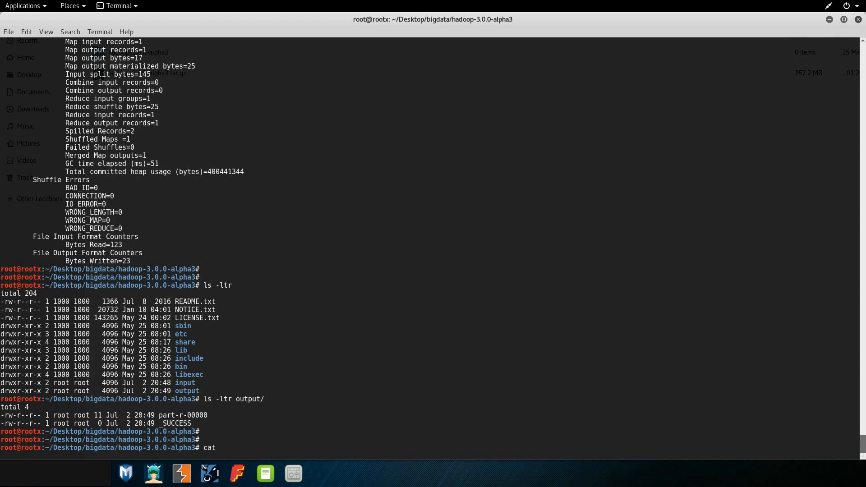
{"action": "type", "text": "output/part-r-00000"}
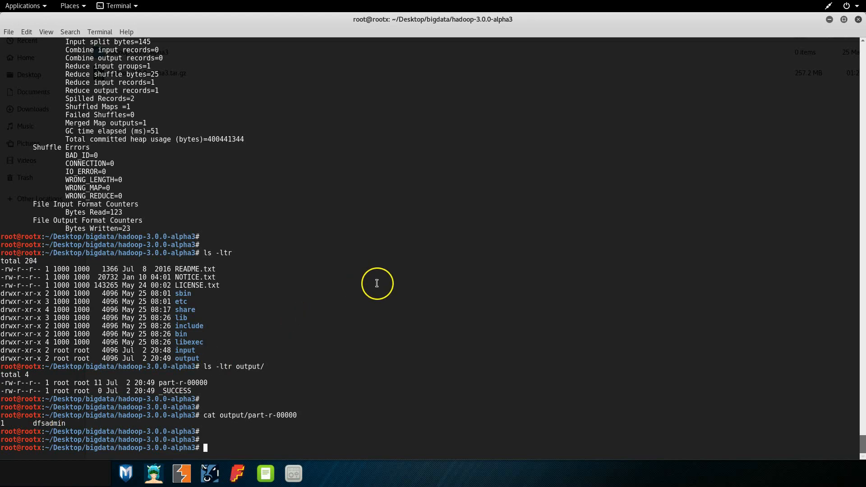
{"action": "mouse_move", "coordinate": [413, 265]}
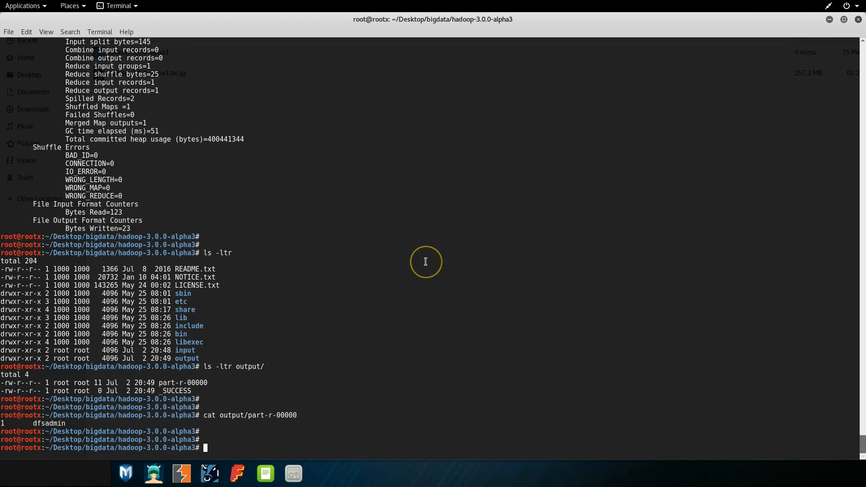
{"action": "mouse_move", "coordinate": [425, 261]}
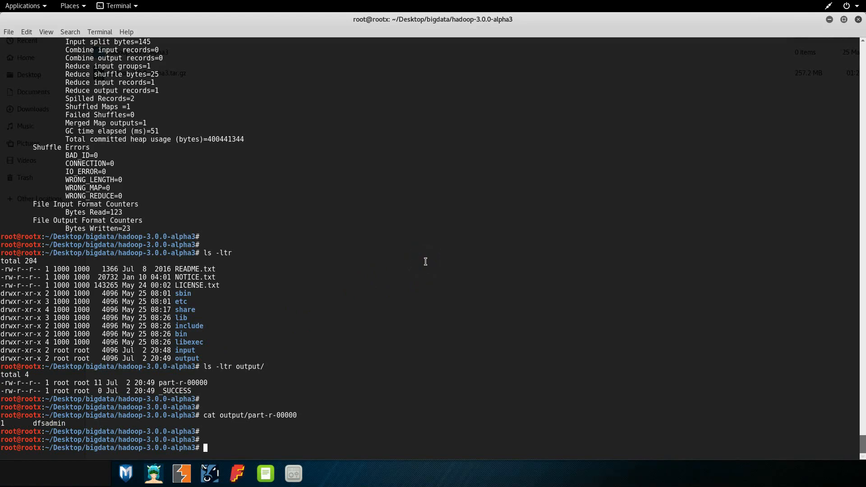